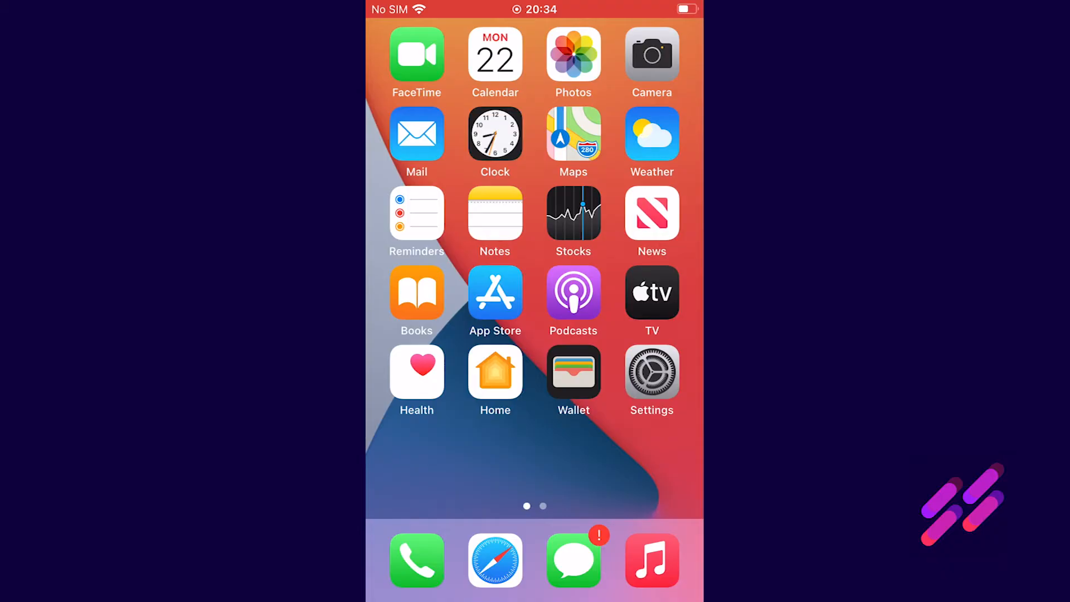
- Reach the Mail settings from the device Settings list
left_click(651, 380)
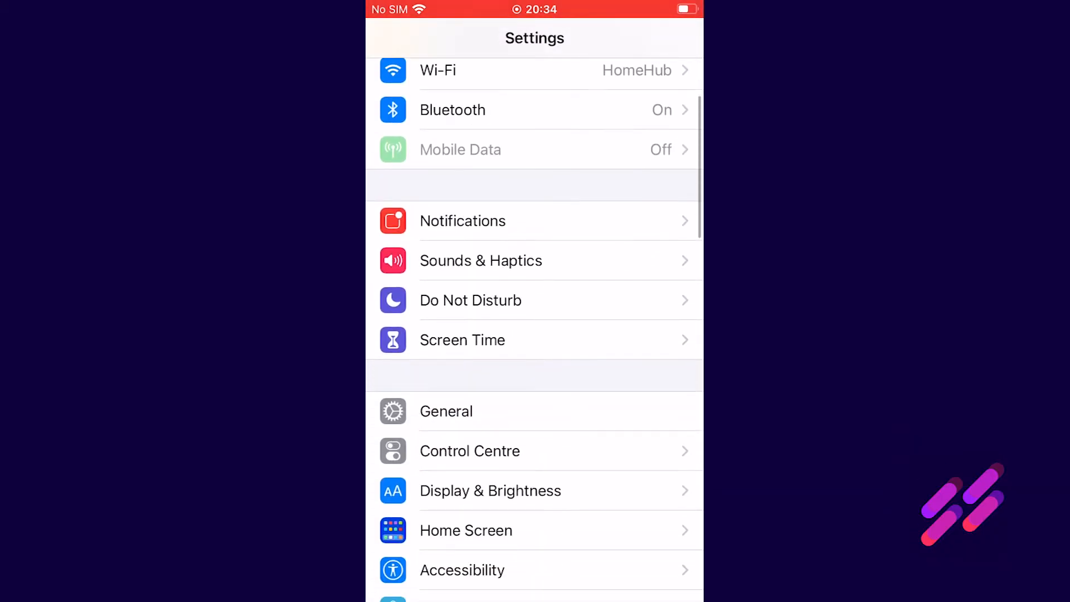
scroll("down", 3)
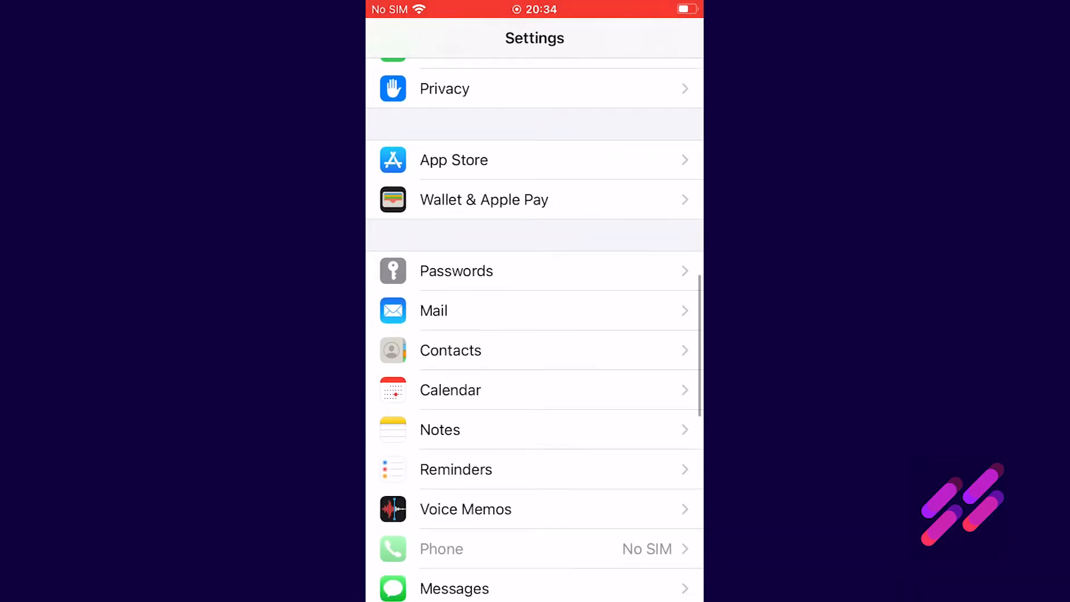
left_click(434, 311)
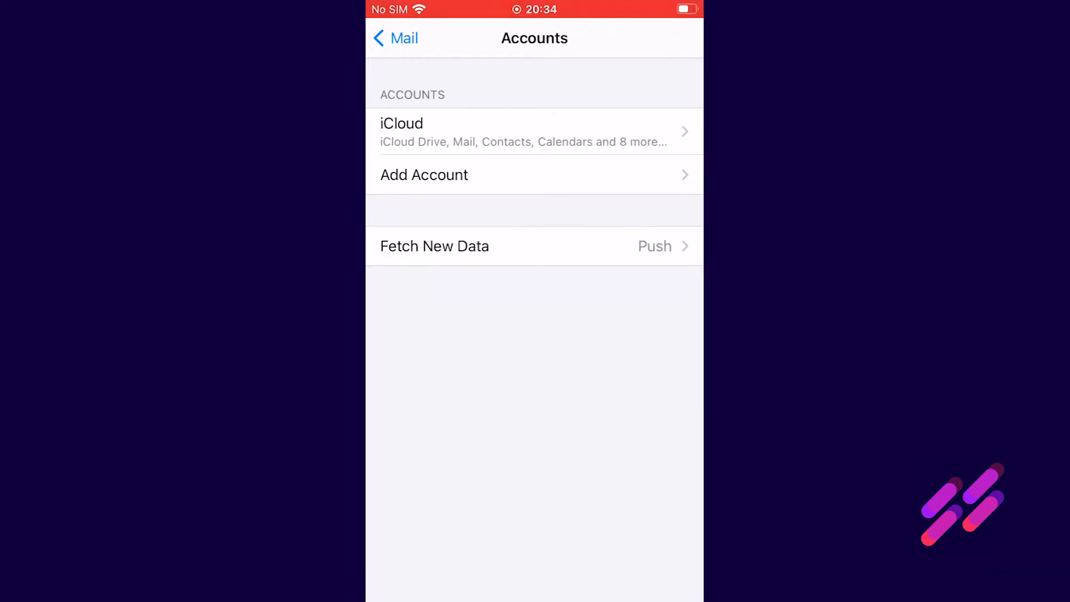
- Begin adding a new account of type Microsoft Exchange
left_click(424, 175)
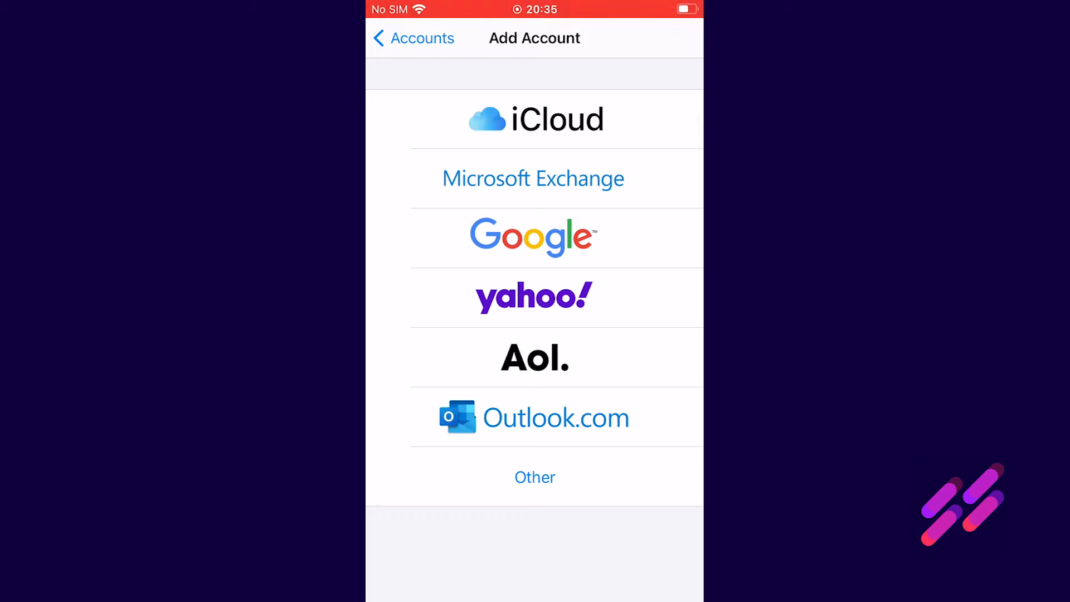
left_click(532, 178)
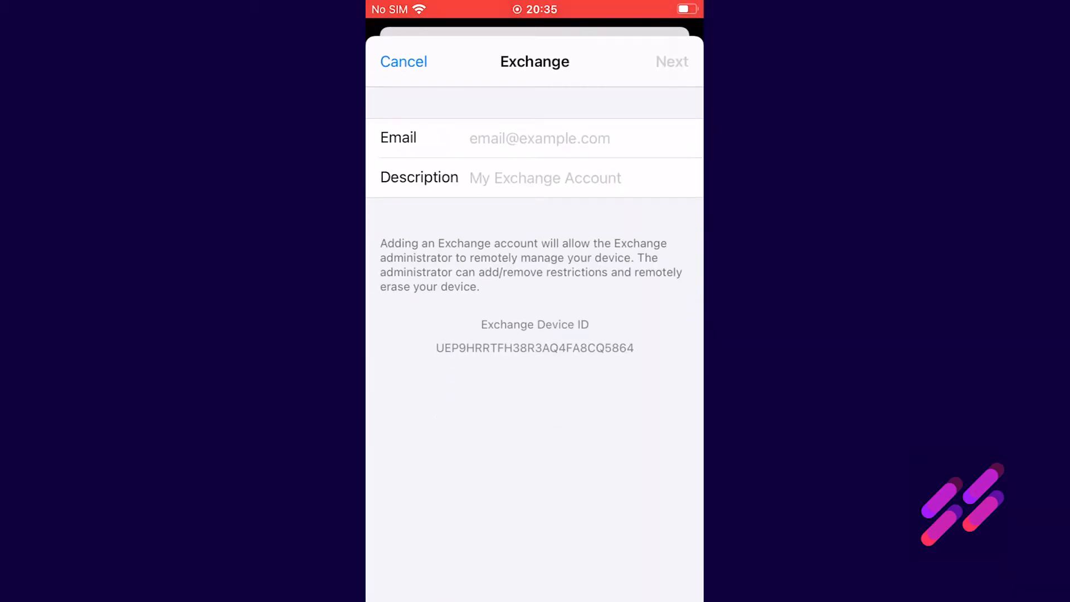
- Enter the joe work email address and description 'Office 365 Joe', then continue
left_click(539, 139)
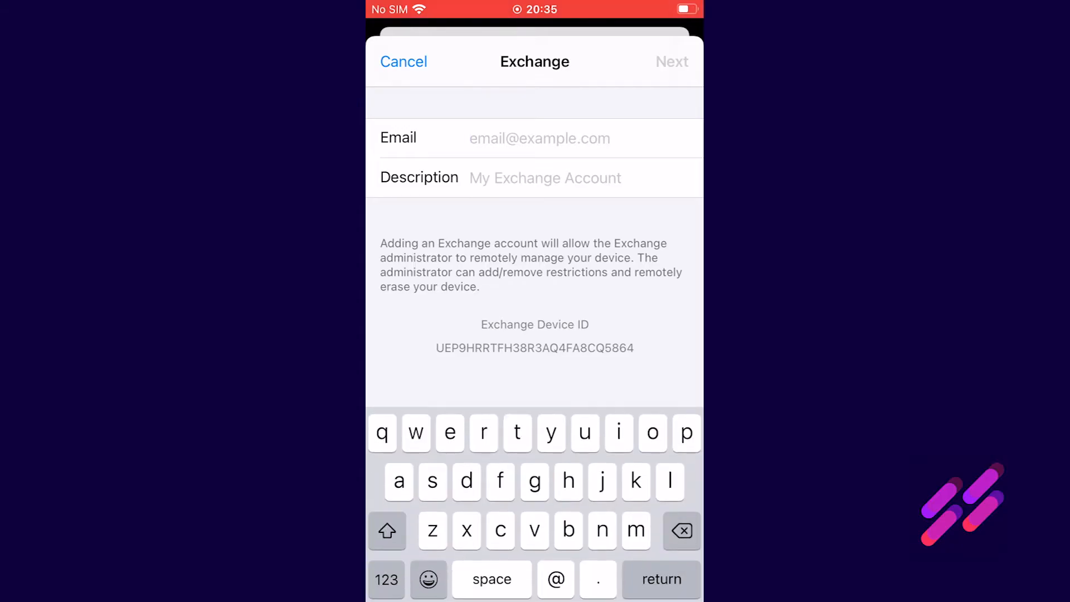
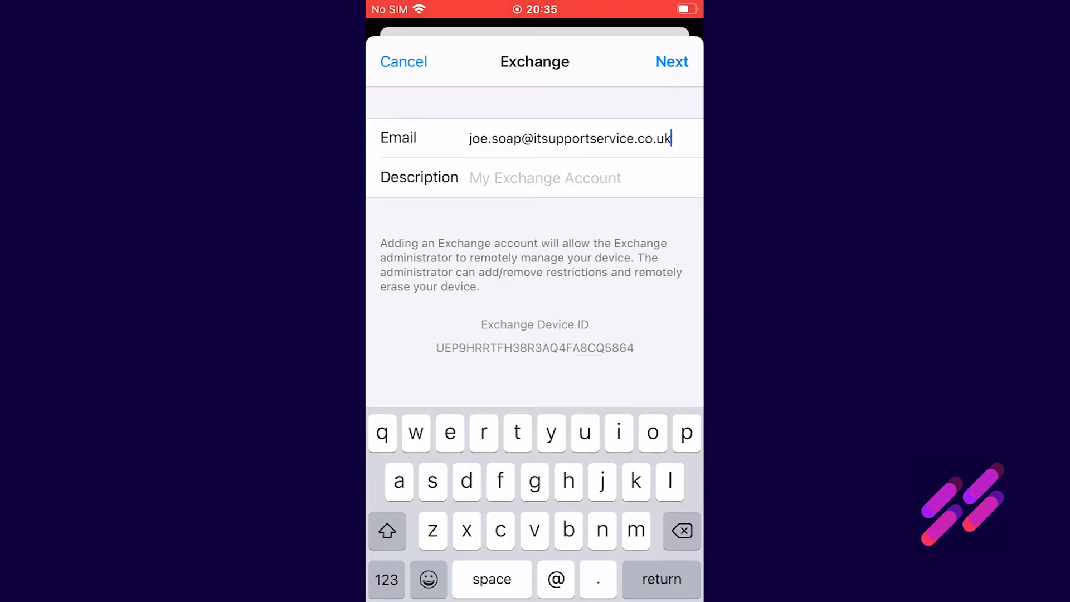
type("Exchange")
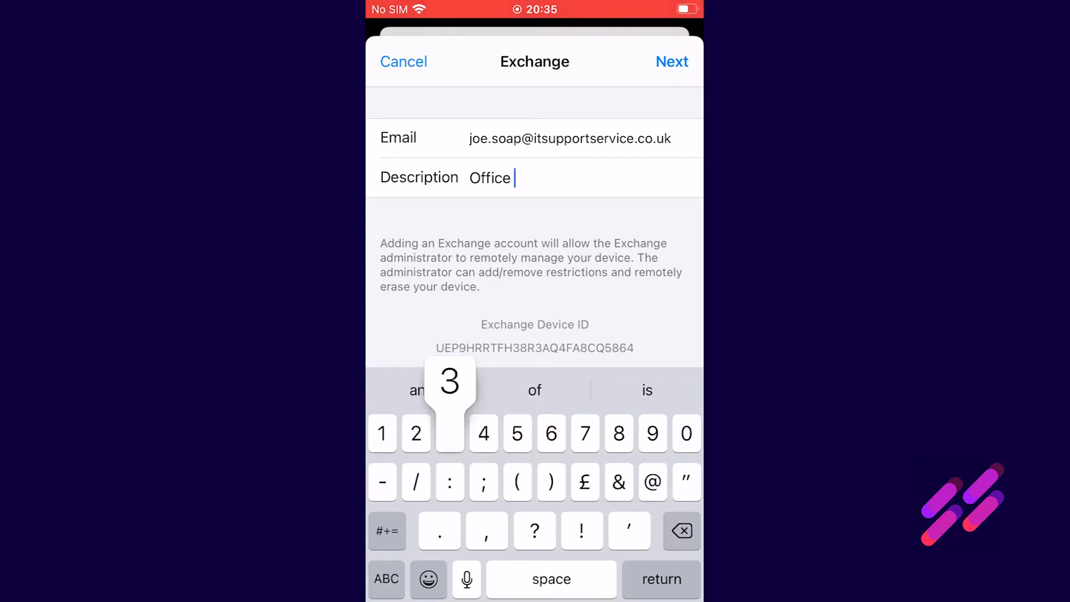
type("365")
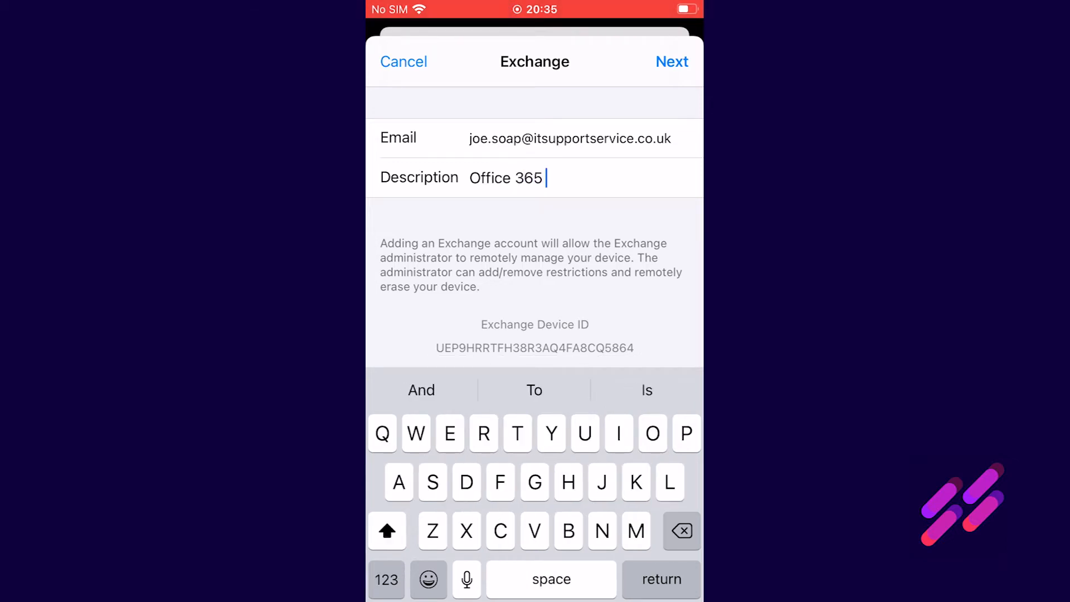
type("Joe")
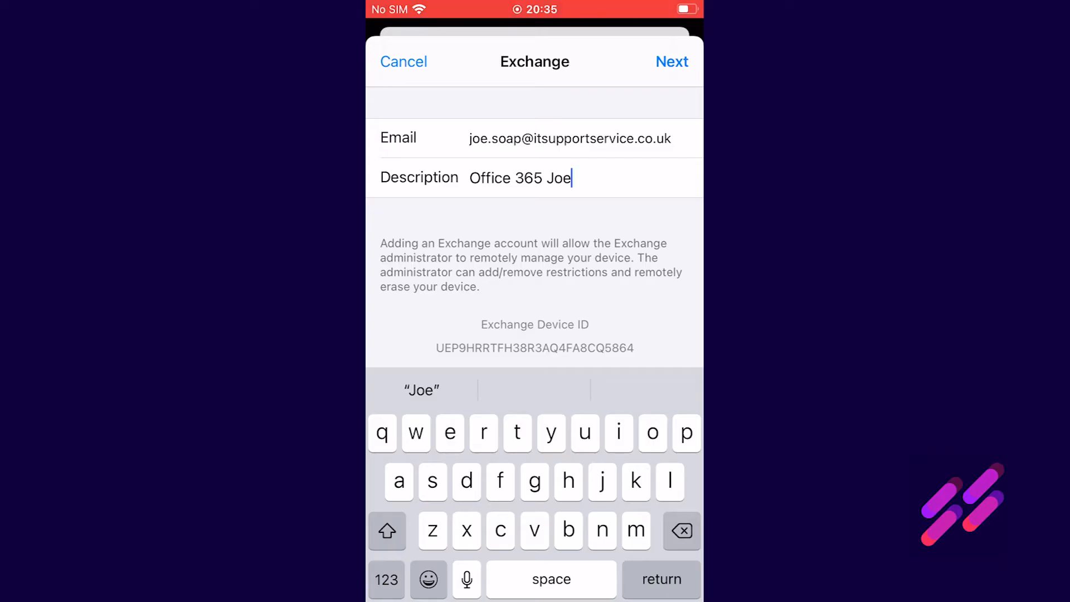
left_click(671, 61)
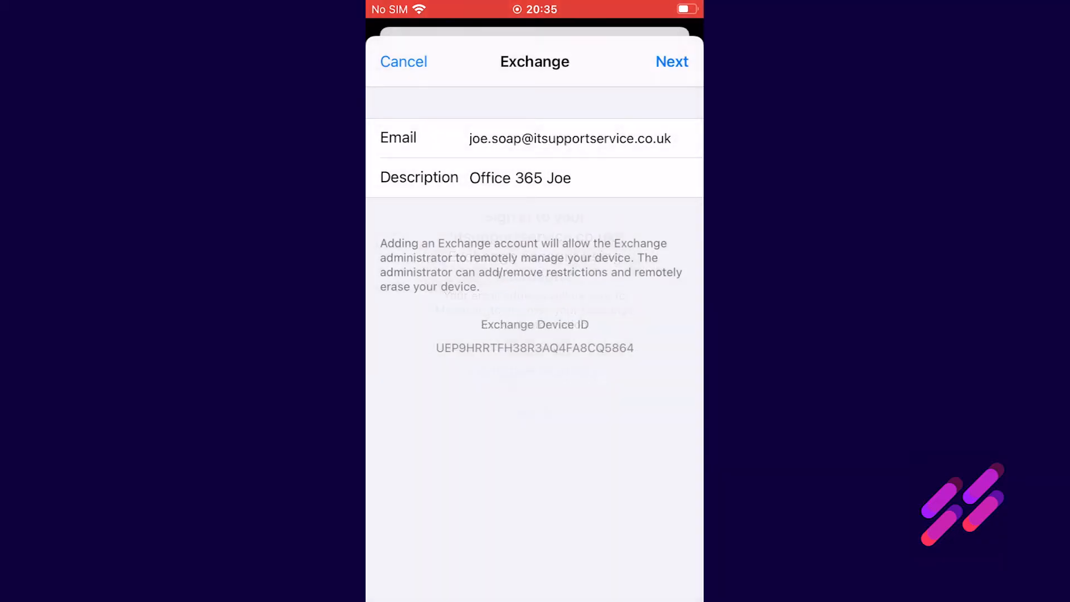
- Choose Sign In, enter the Microsoft account password and submit it
left_click(671, 62)
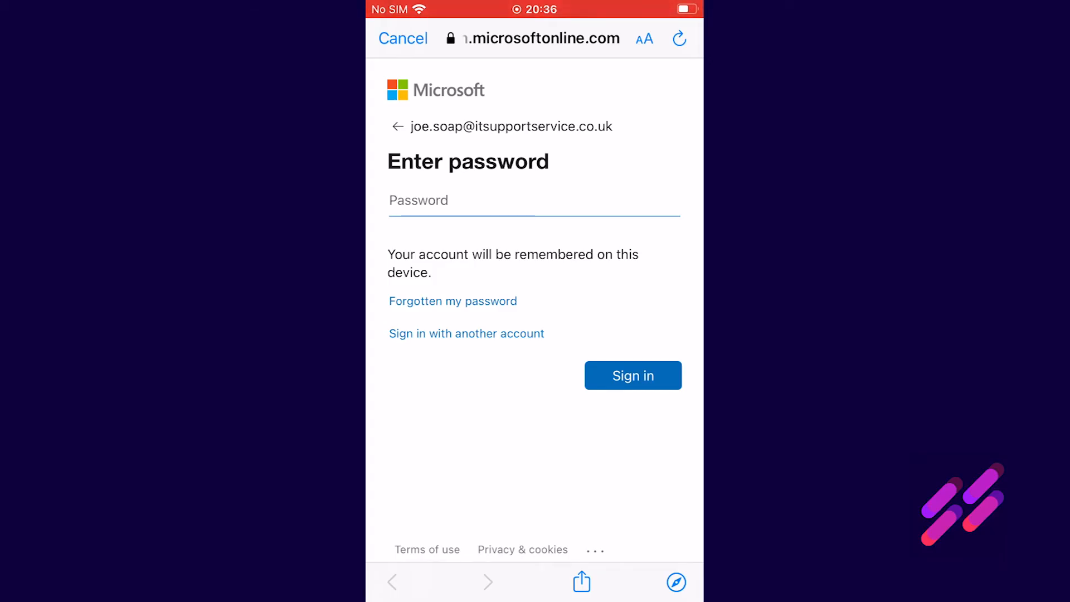
left_click(534, 199)
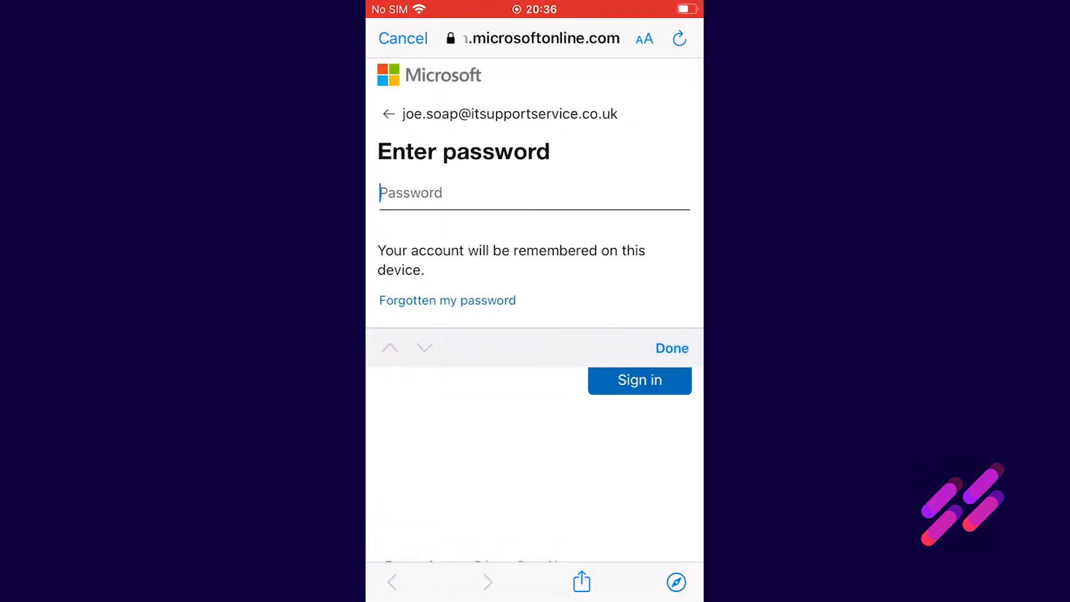
type("•")
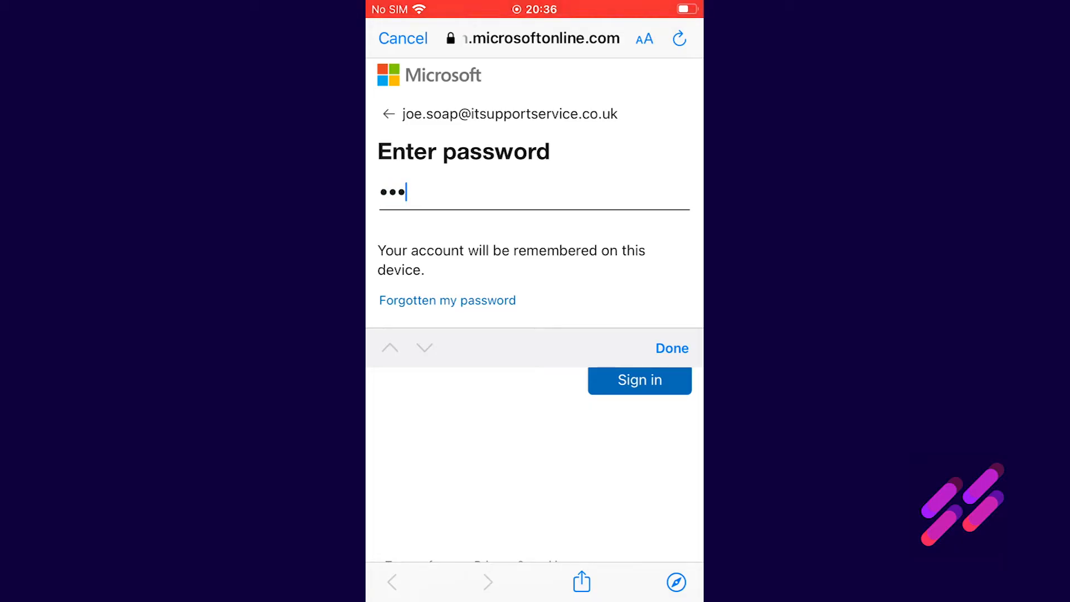
type("•")
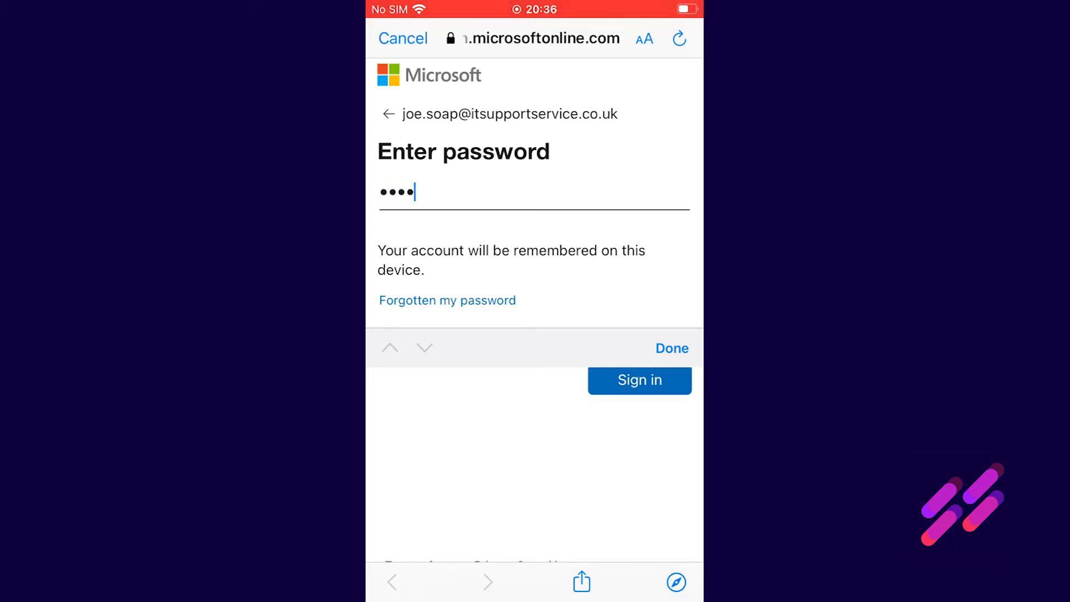
type("•")
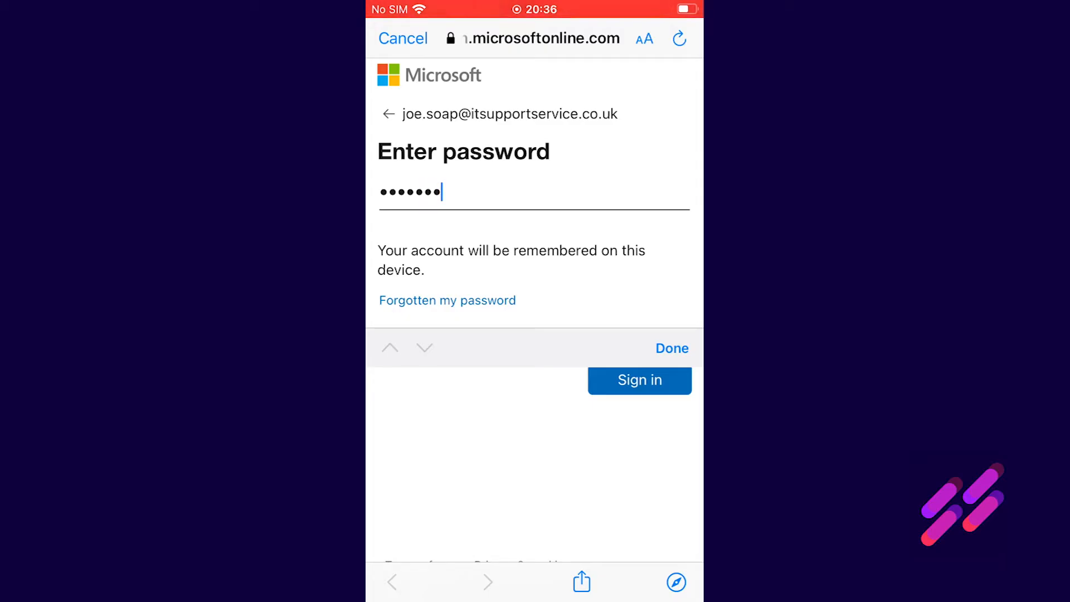
type("•")
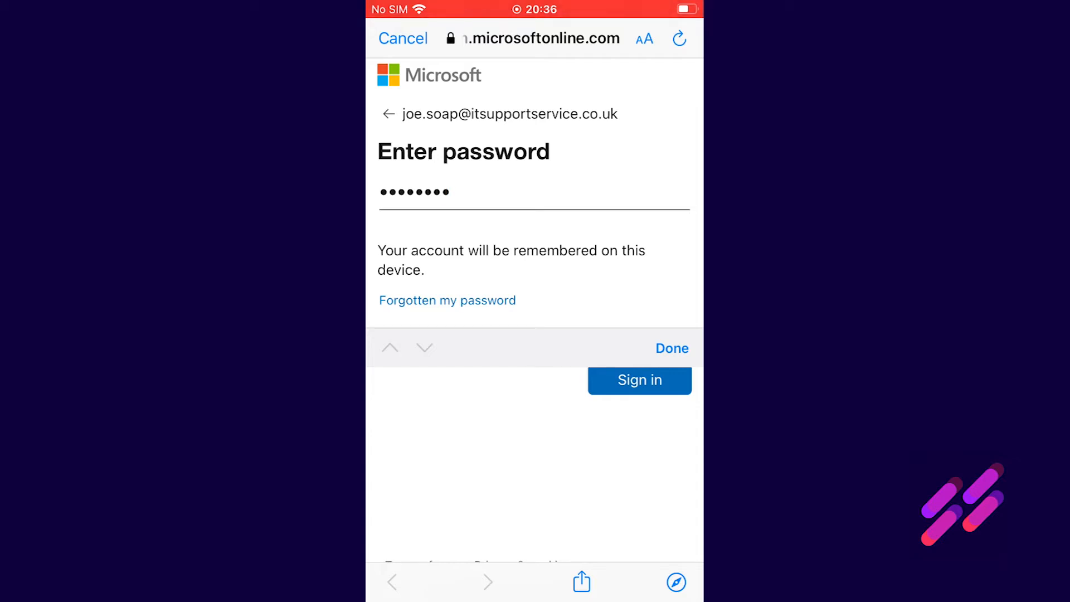
type("•")
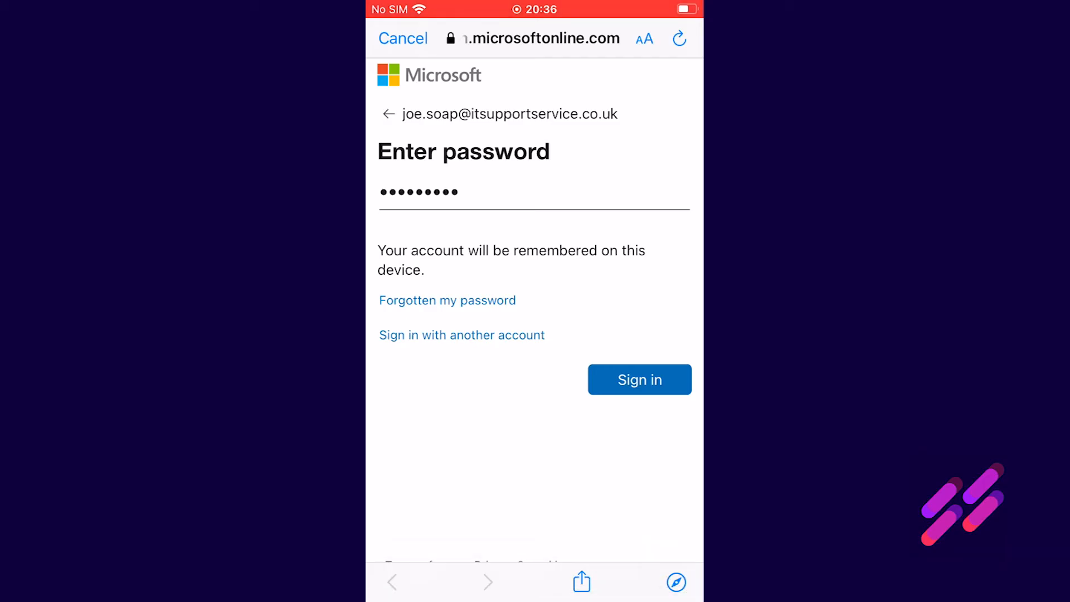
left_click(639, 380)
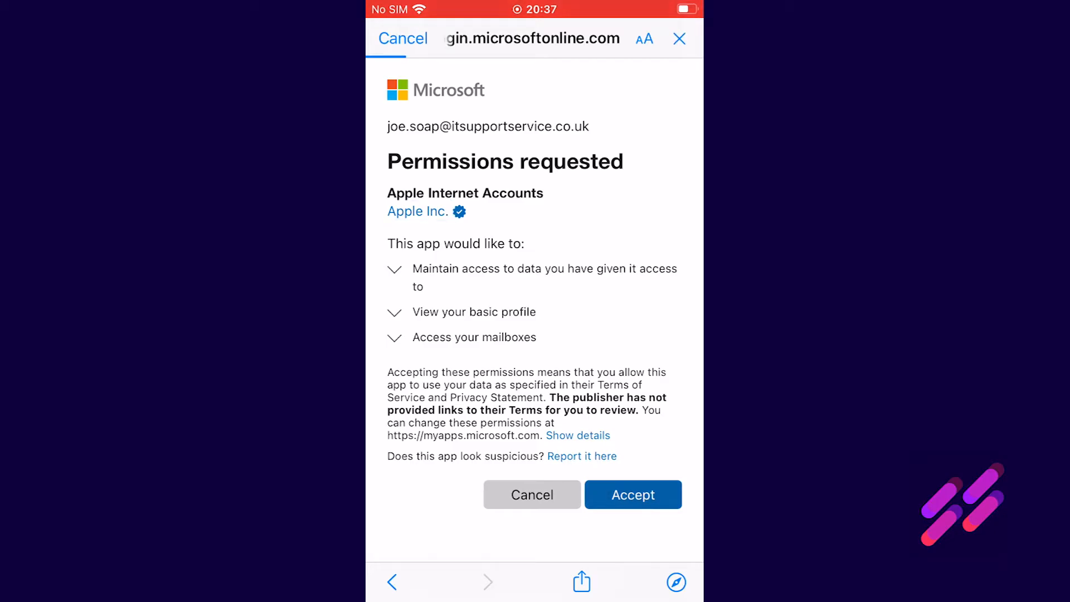
- Accept the permissions requested by Apple Internet Accounts
left_click(631, 494)
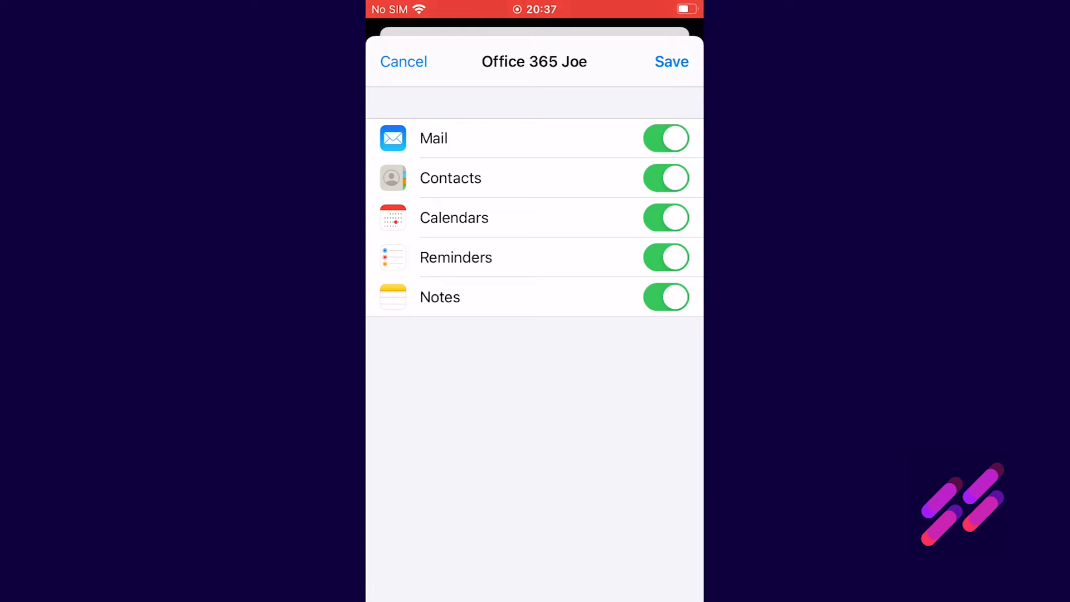
- Save the Office 365 Joe account with Mail, Contacts, Calendars, Reminders and Notes syncing
left_click(671, 62)
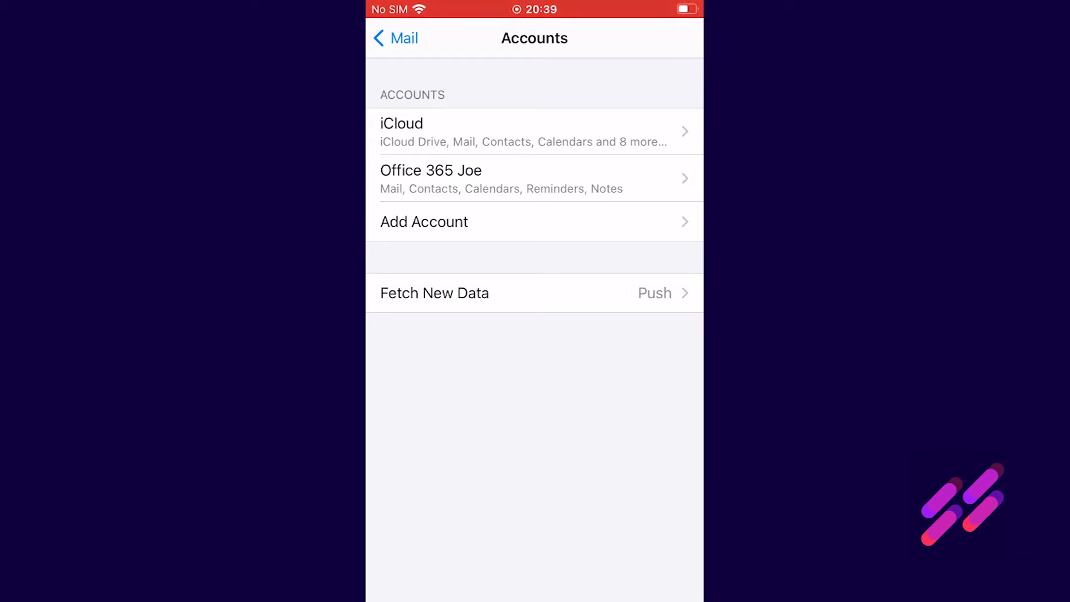
- Return to Mail settings and scroll to the Composing section's Default Account, still iCloud
left_click(394, 38)
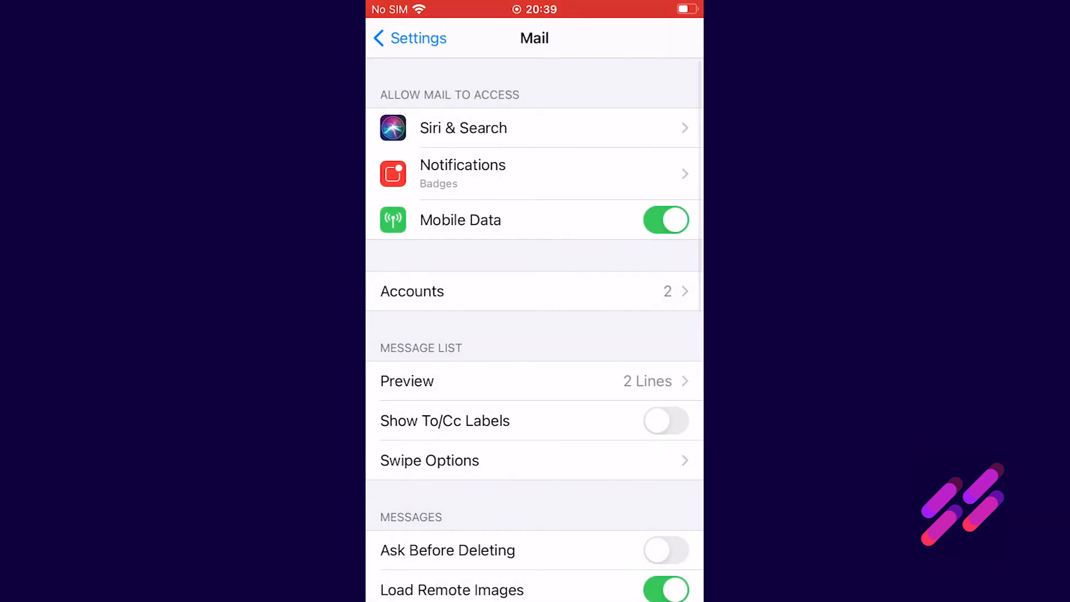
left_click(409, 38)
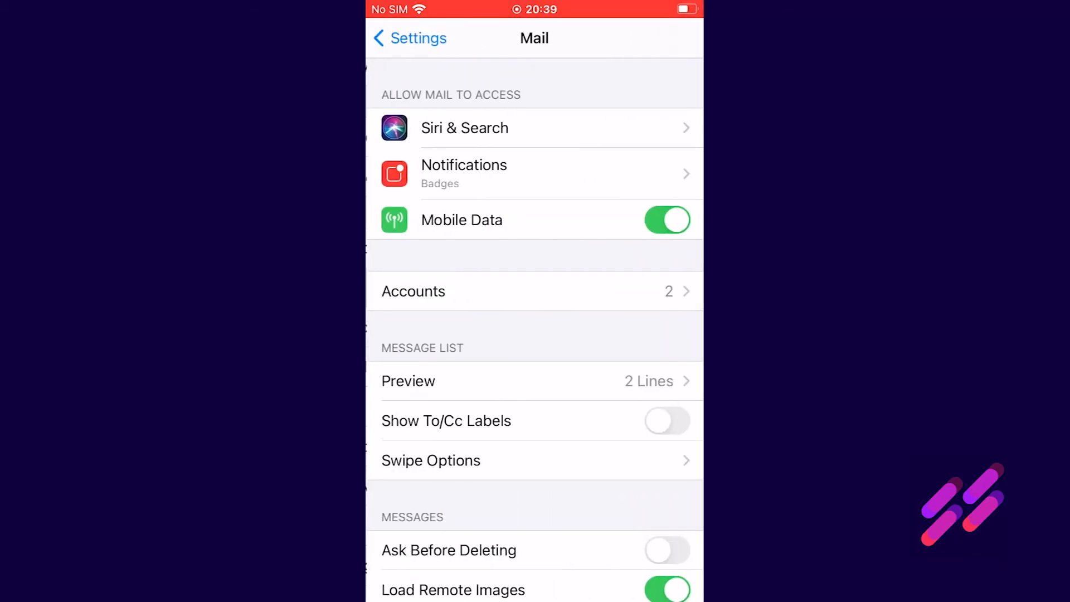
scroll("down", 3)
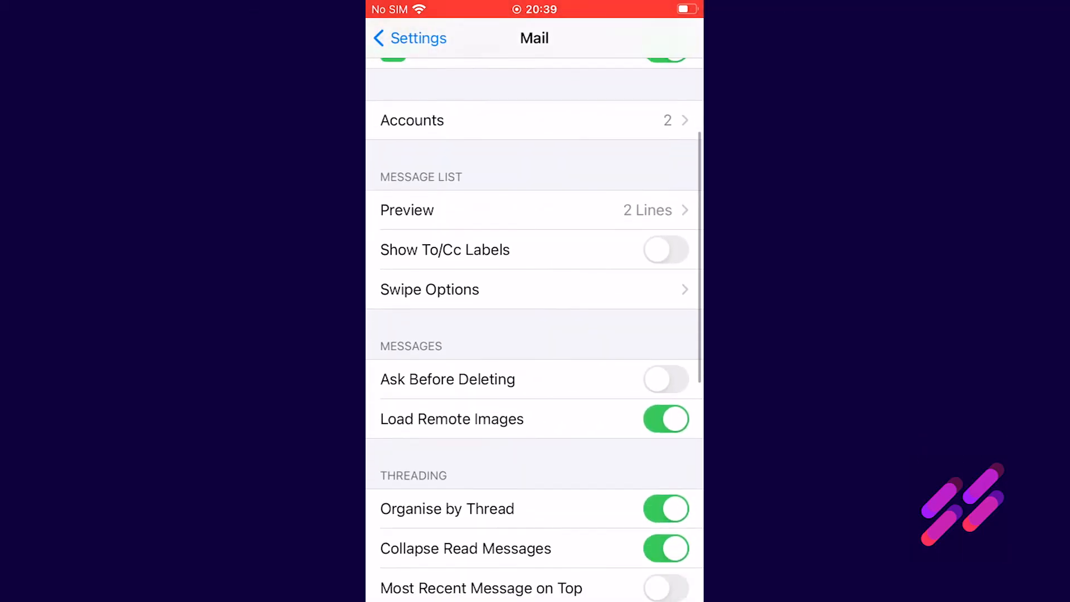
scroll("down", 3)
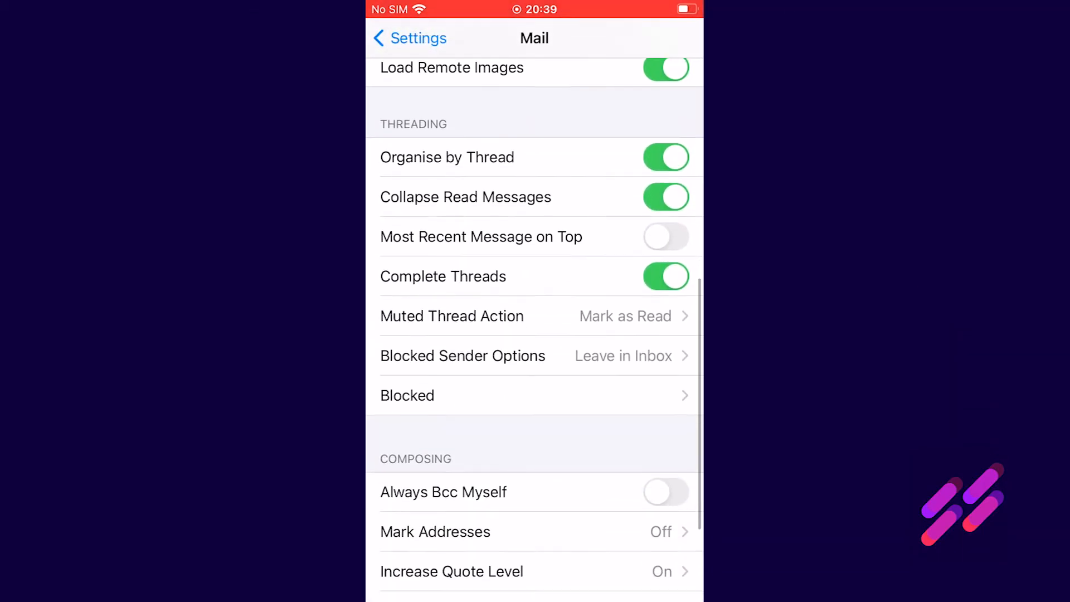
scroll("down", 3)
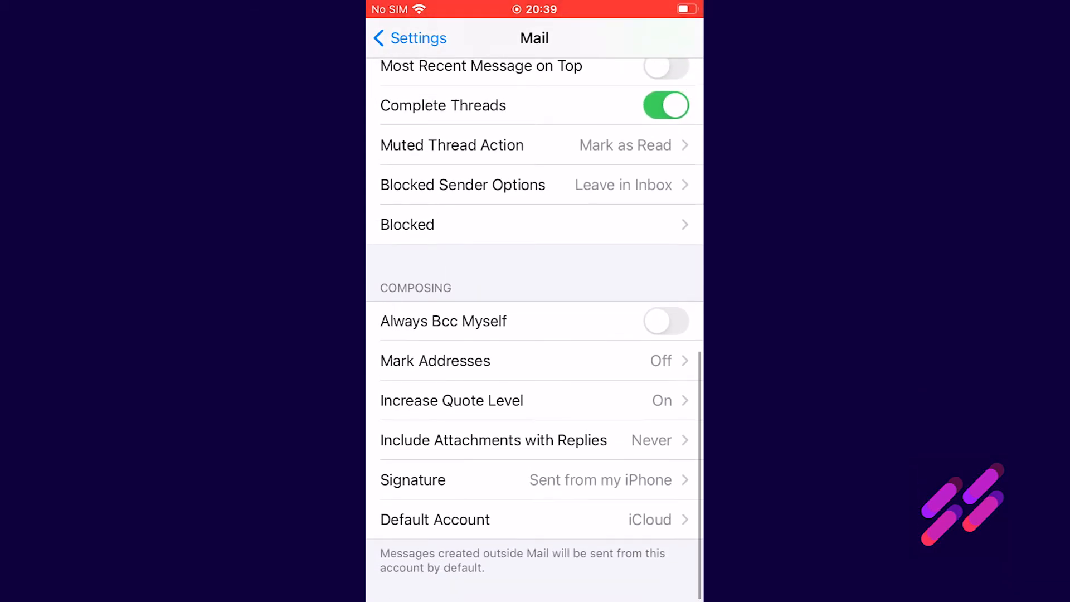
scroll("down", 3)
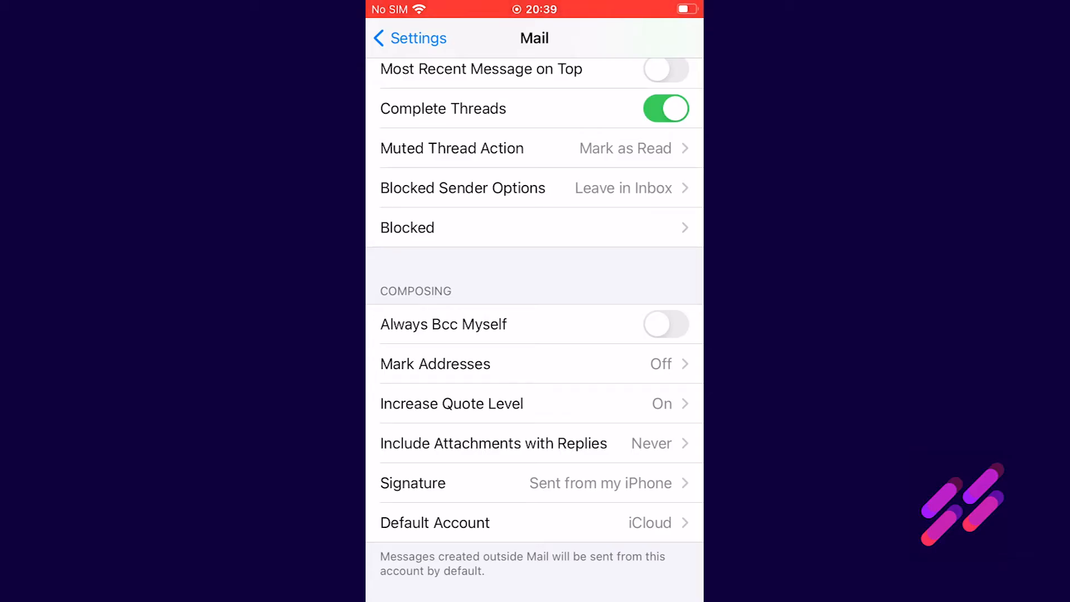
- Set Office 365 Joe as the default Mail account, then go to the Contacts settings
left_click(435, 523)
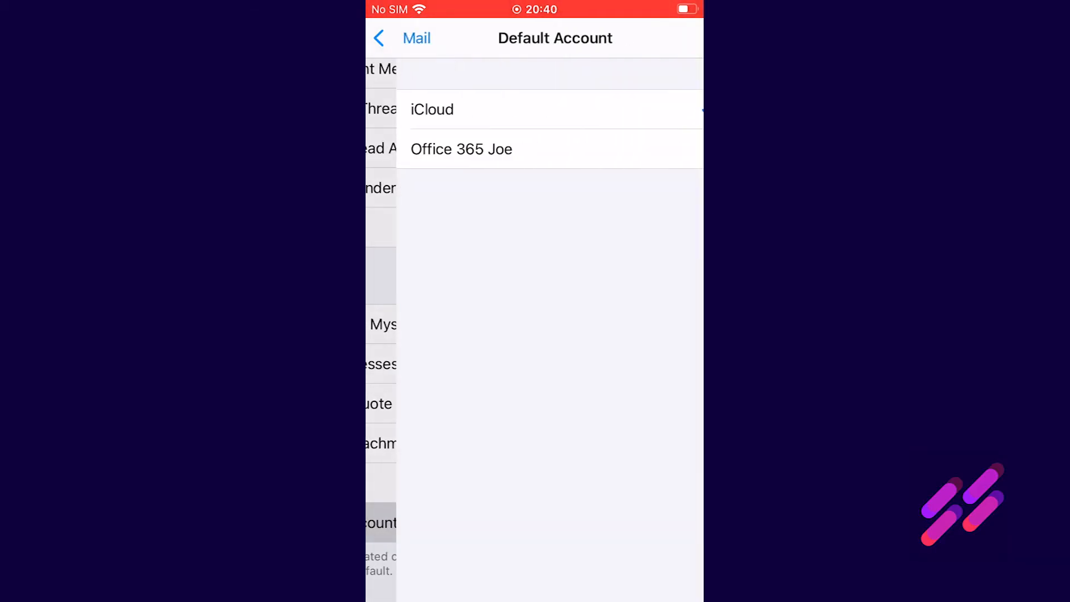
left_click(402, 109)
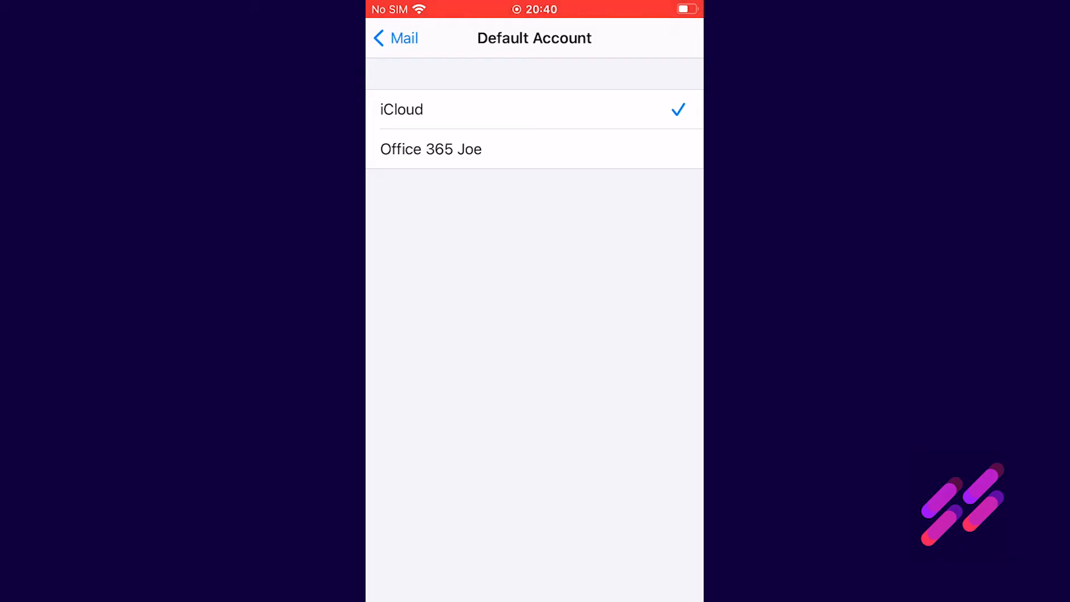
left_click(430, 149)
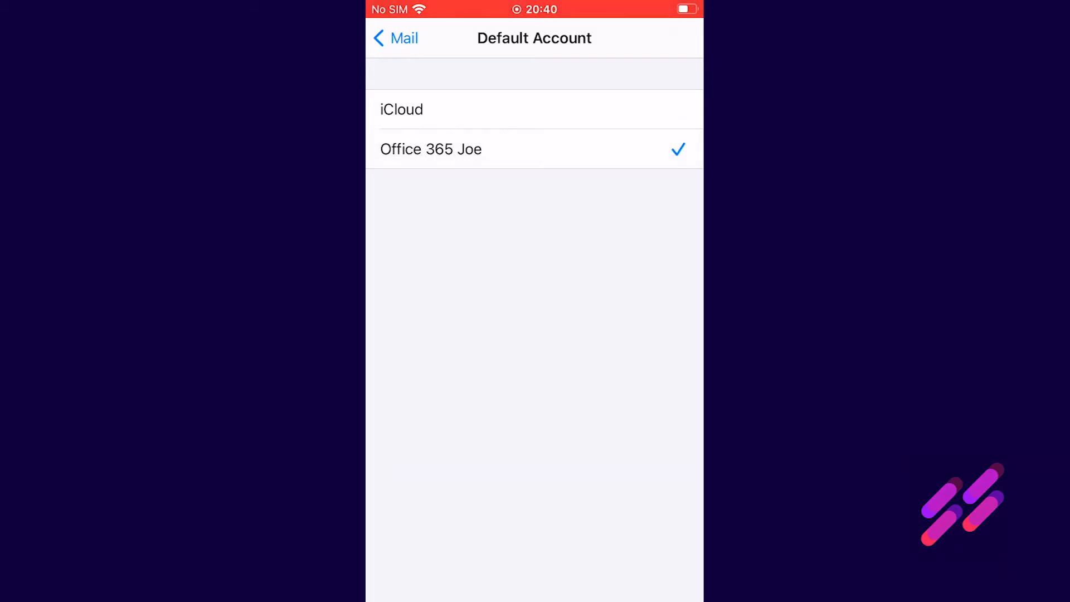
left_click(395, 38)
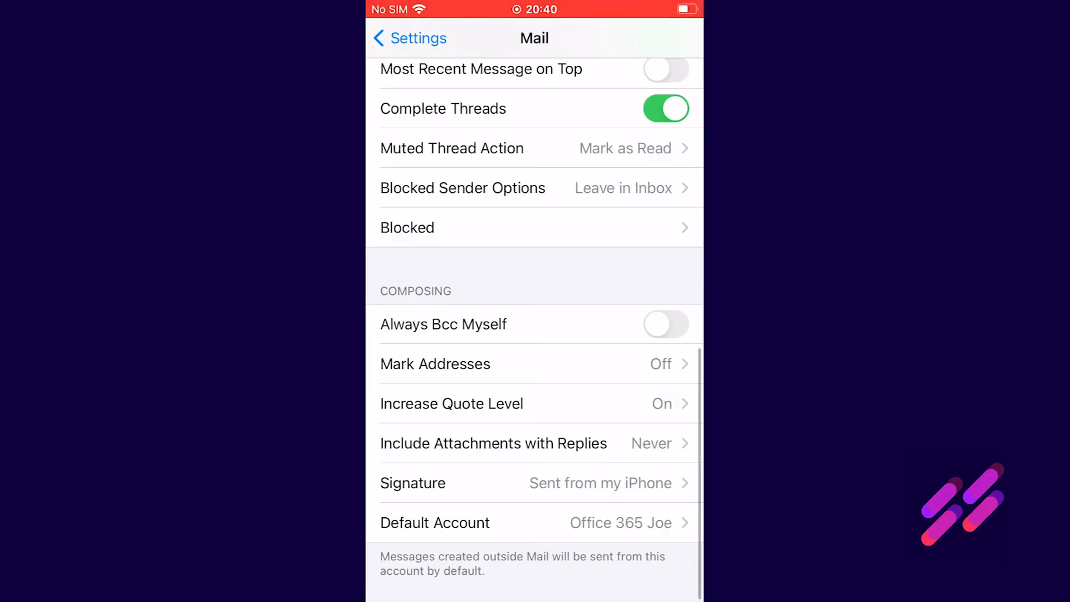
left_click(409, 38)
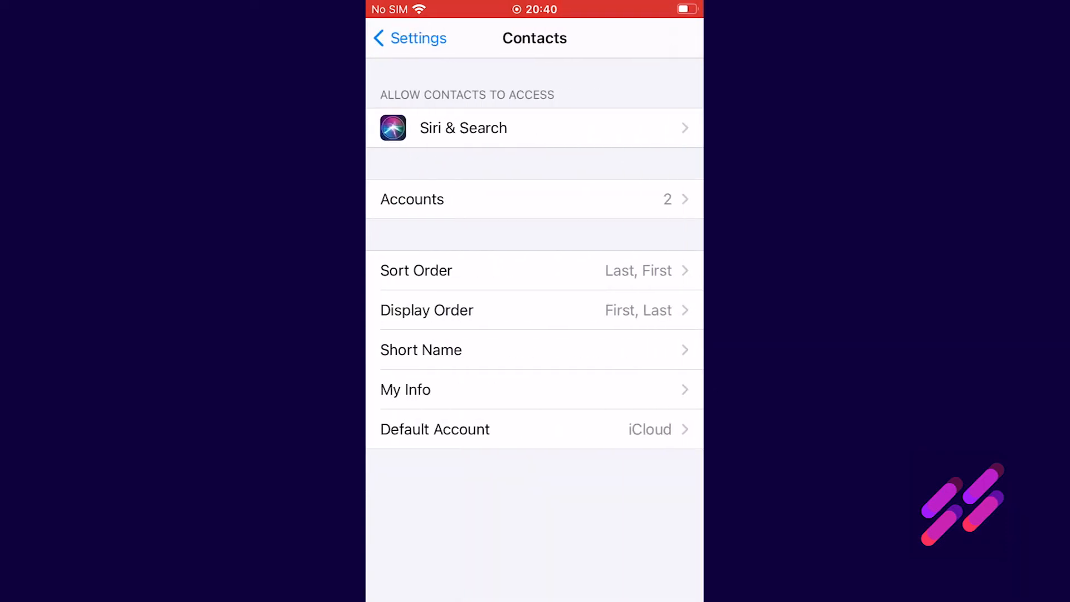
- Leave Contacts settings and go to the Calendar settings, default calendar Home
left_click(435, 430)
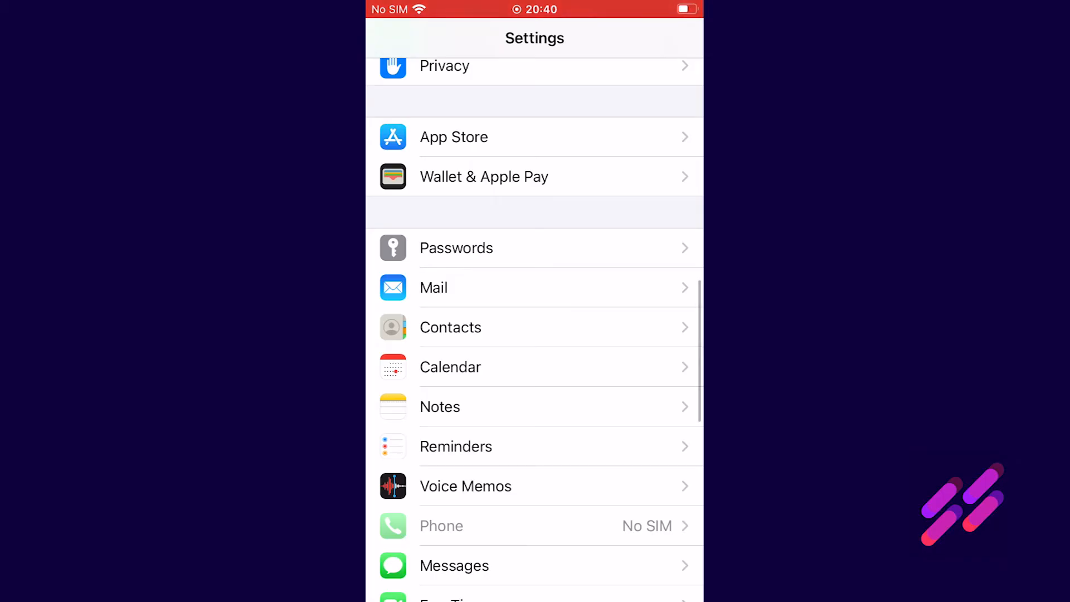
left_click(451, 367)
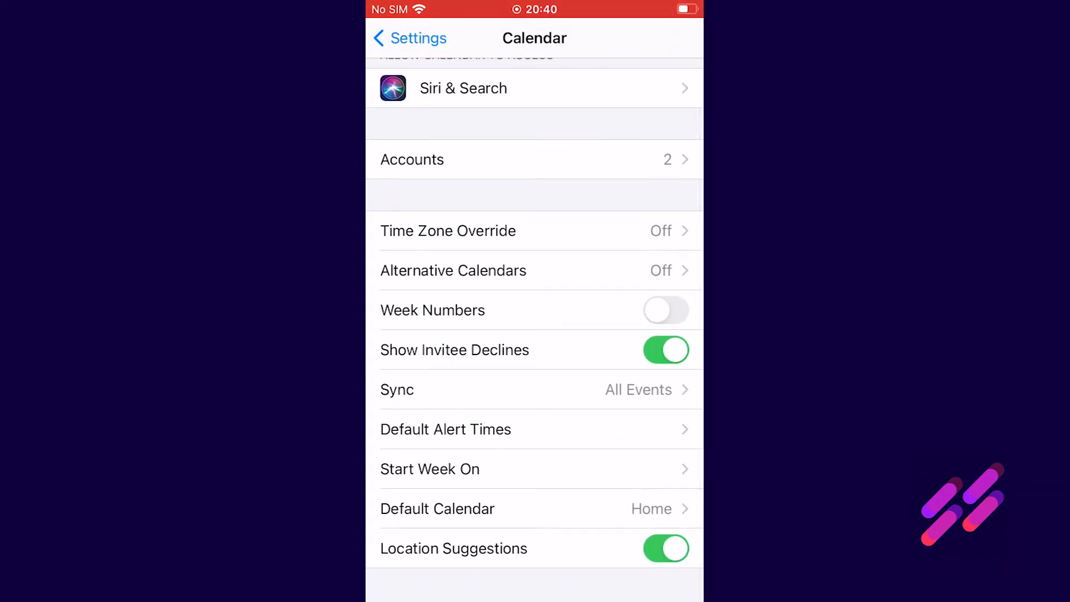
- Set Office 365 Joe's Calendar as the default calendar and return to main Settings
left_click(437, 508)
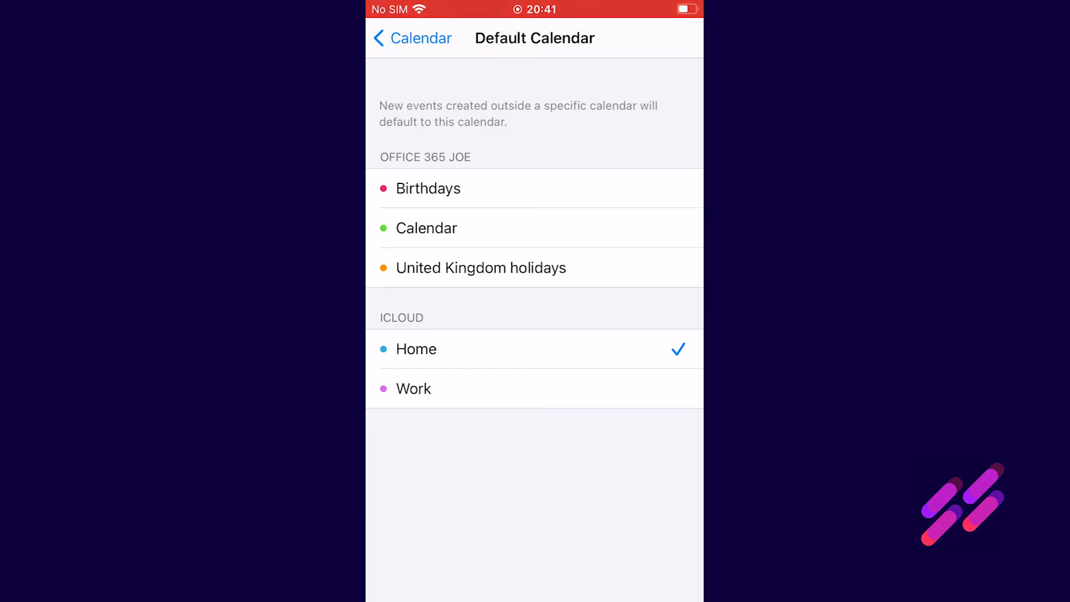
left_click(426, 228)
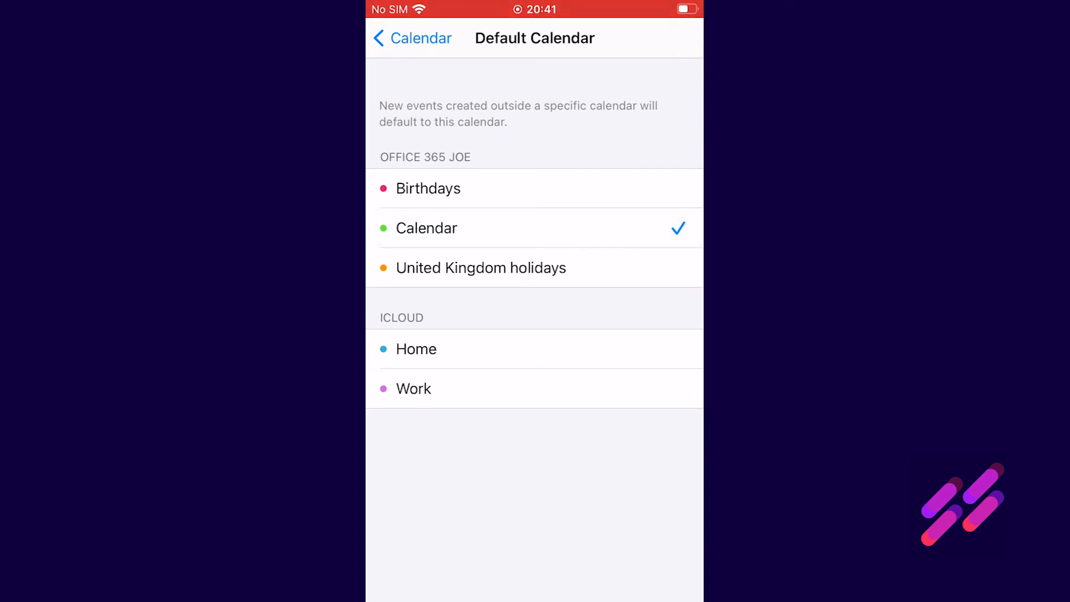
left_click(409, 38)
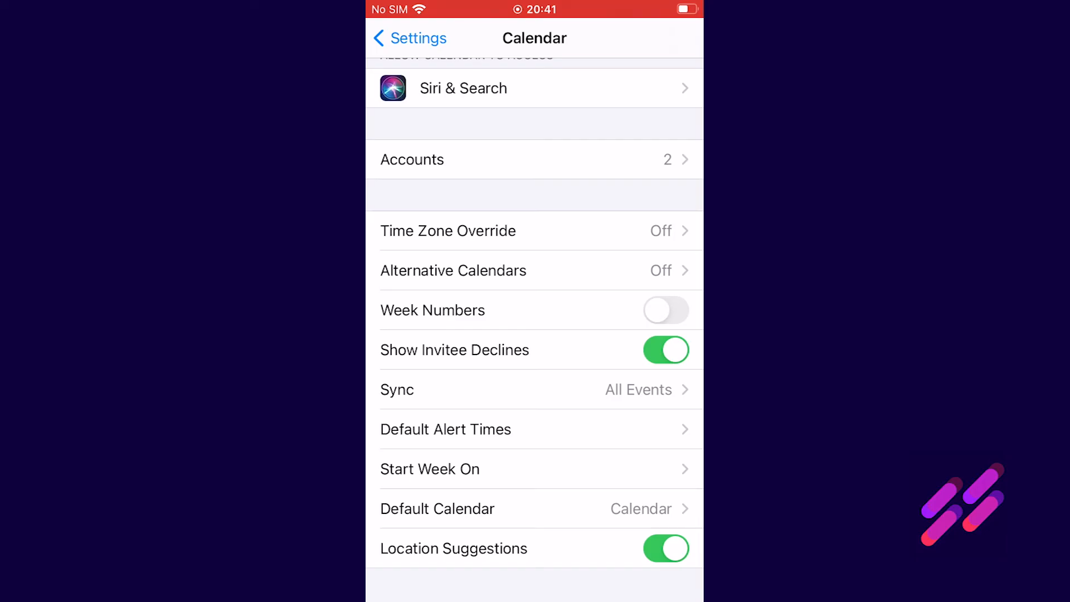
left_click(409, 38)
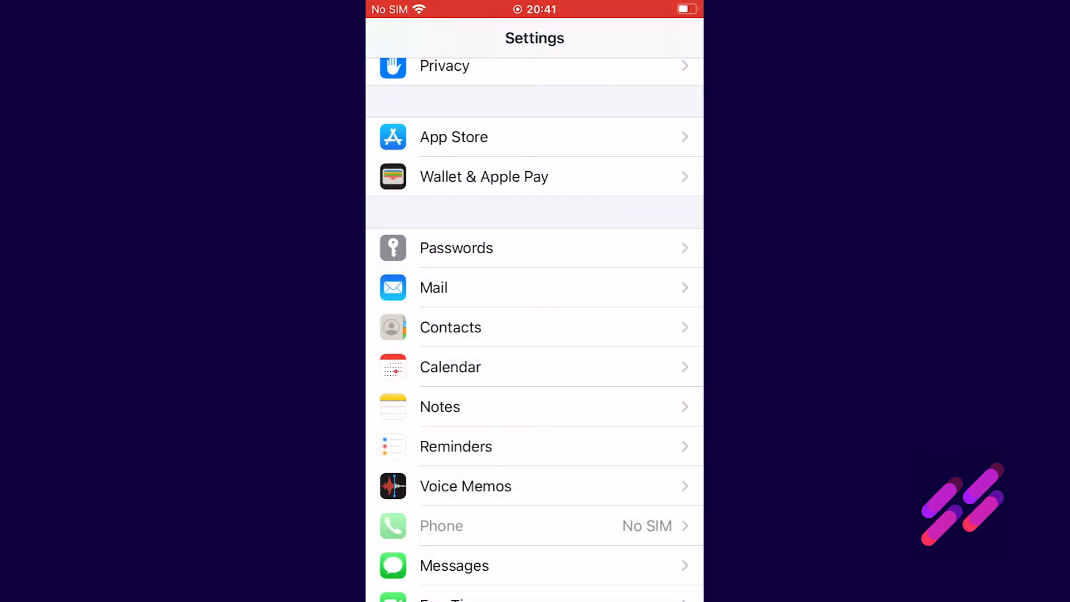
- Return to the home screen and launch Mail to show the iCloud and Office 365 Joe mailboxes
key("home")
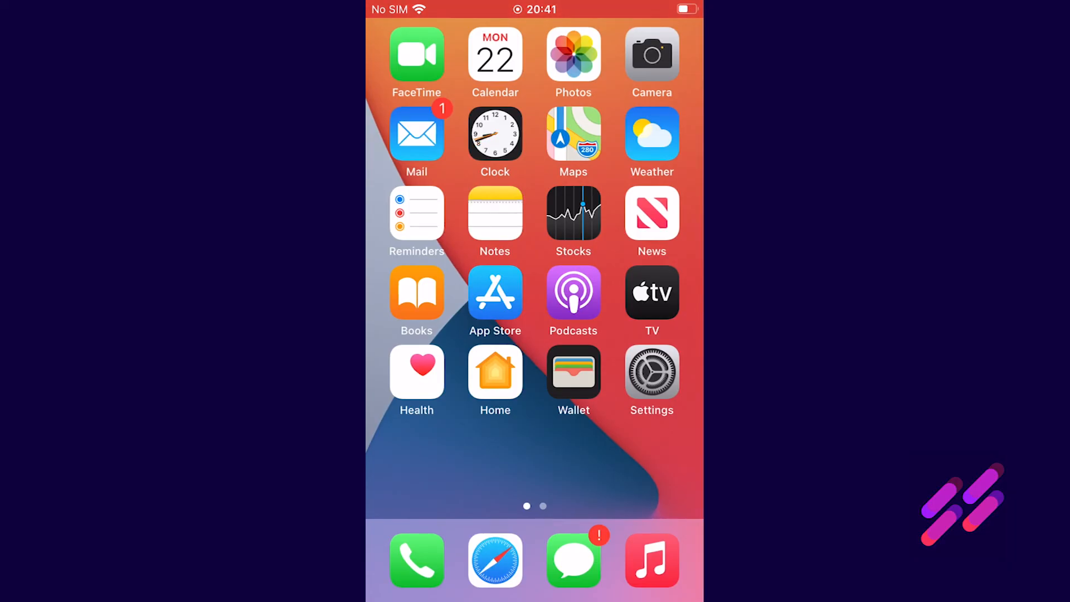
left_click(415, 133)
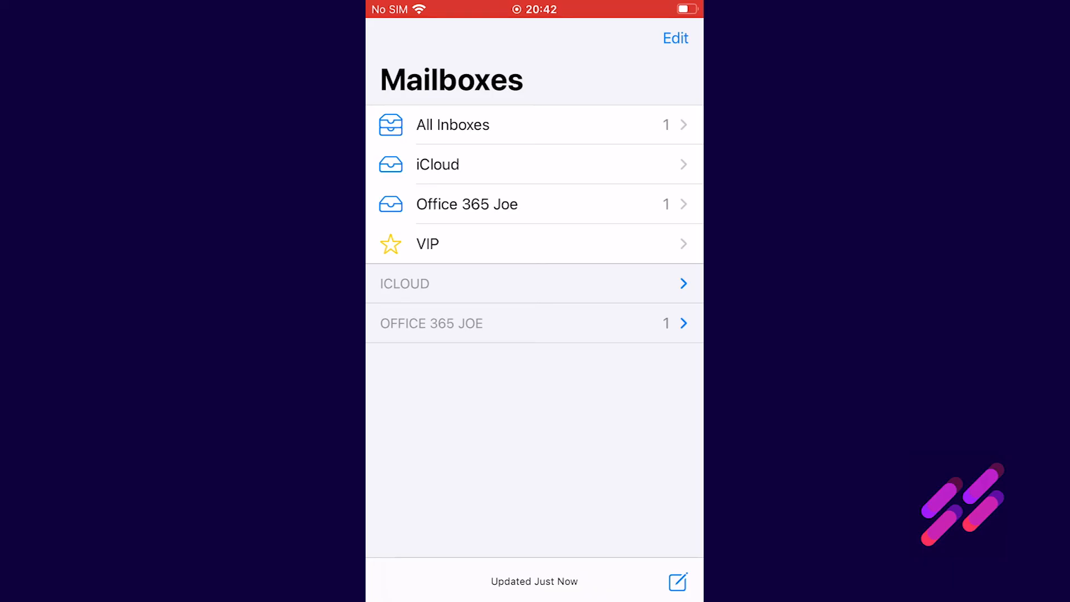
- View the Office 365 Joe inbox, start a new message to confirm the sender, then discard it
left_click(466, 204)
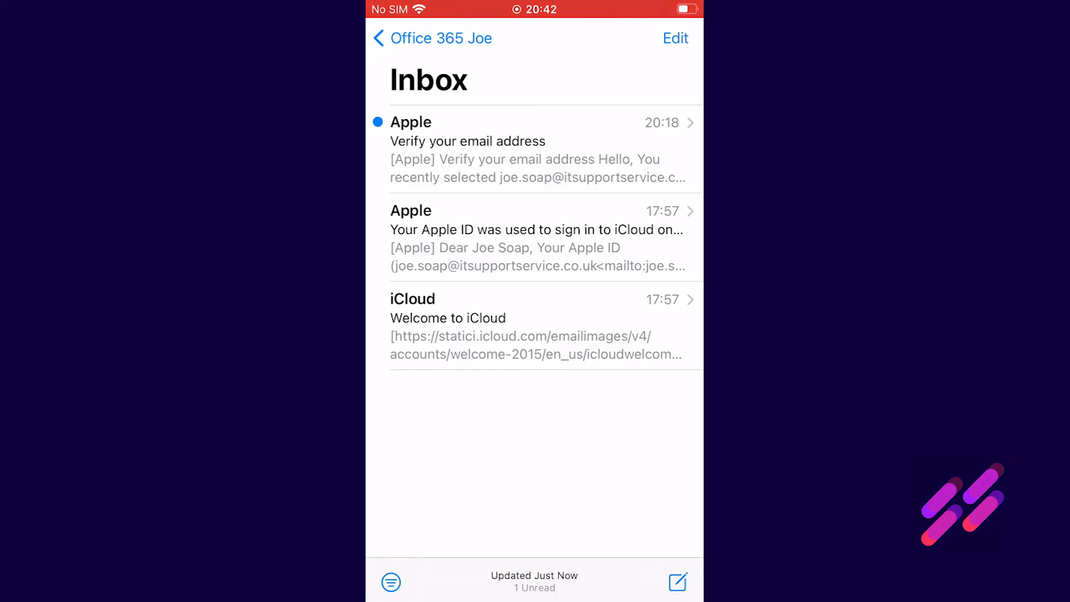
left_click(676, 582)
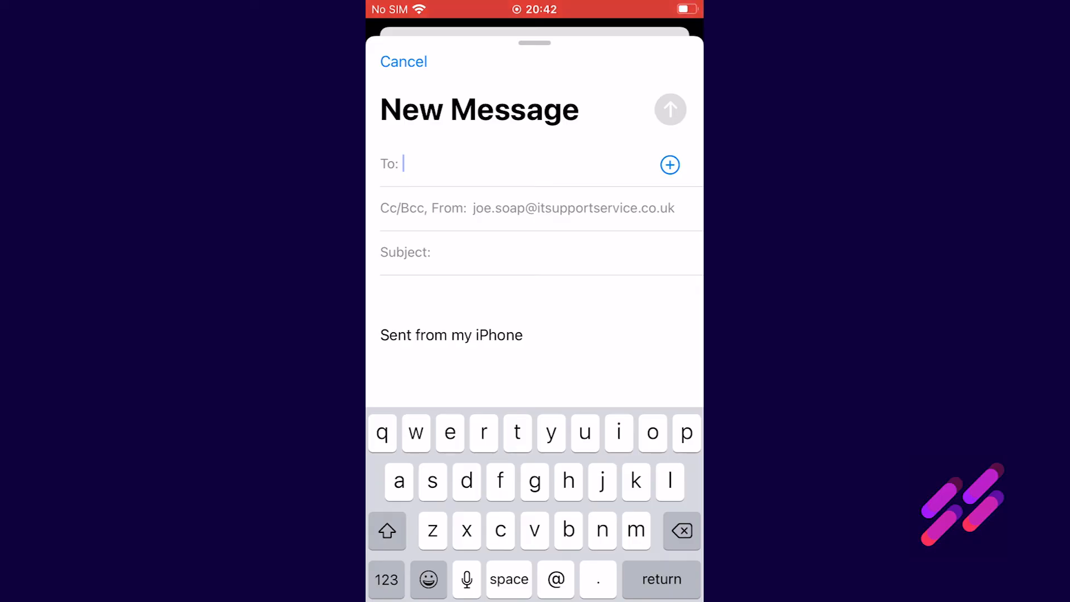
left_click(404, 62)
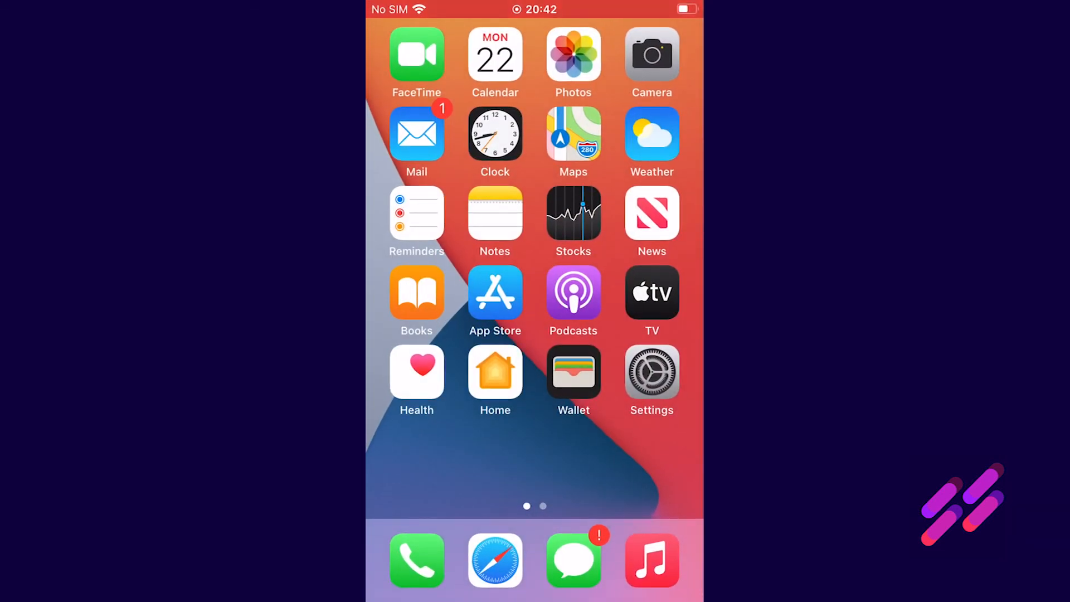
- Create a Test event in Calendar on 22 February 2021 from 20:00 to 21:00
left_click(495, 54)
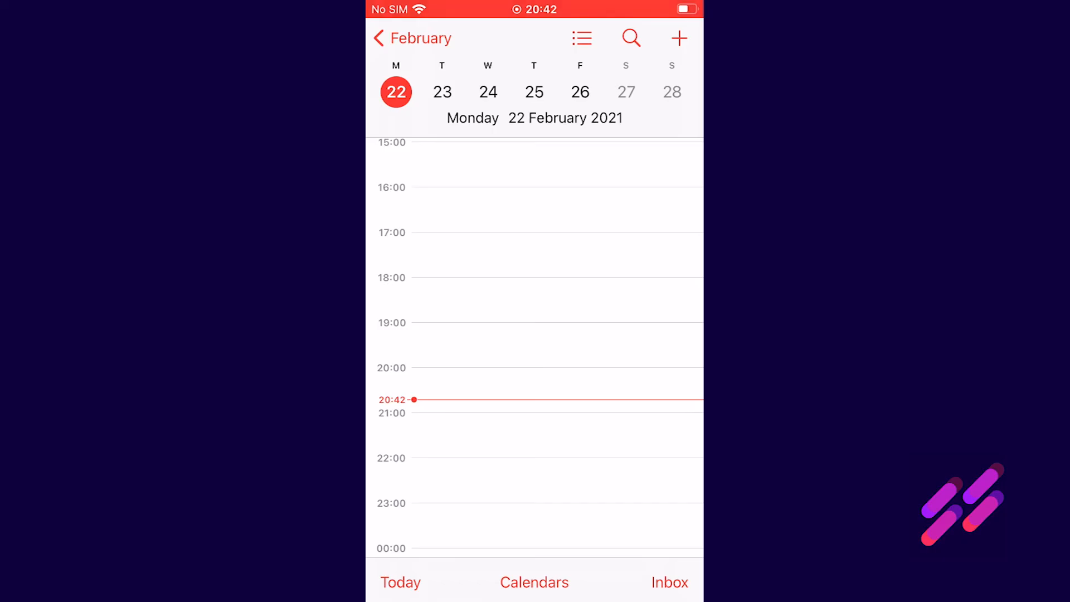
left_click(679, 38)
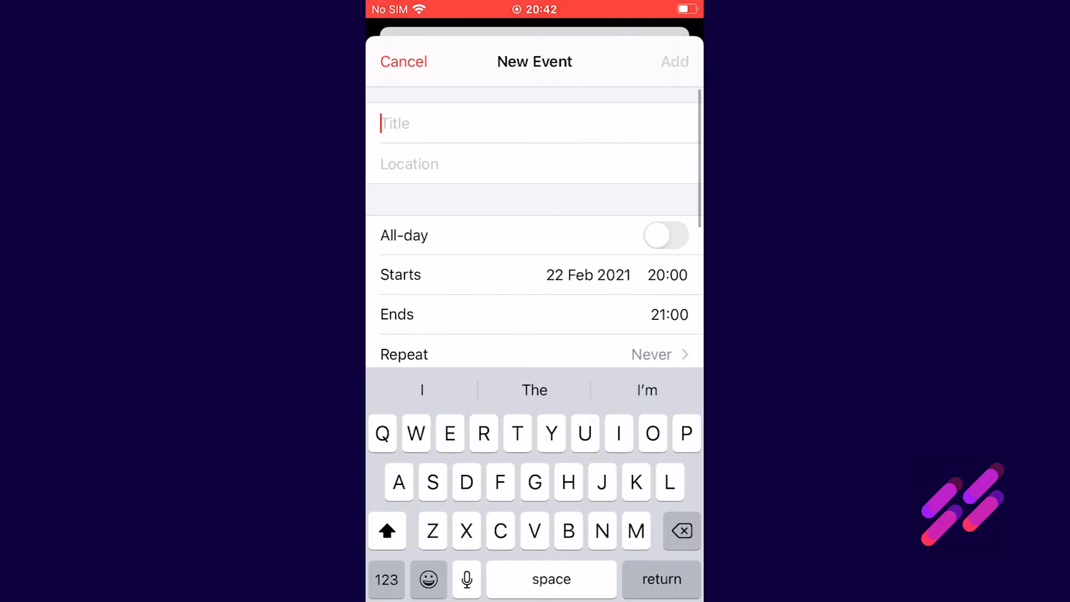
type("Trst")
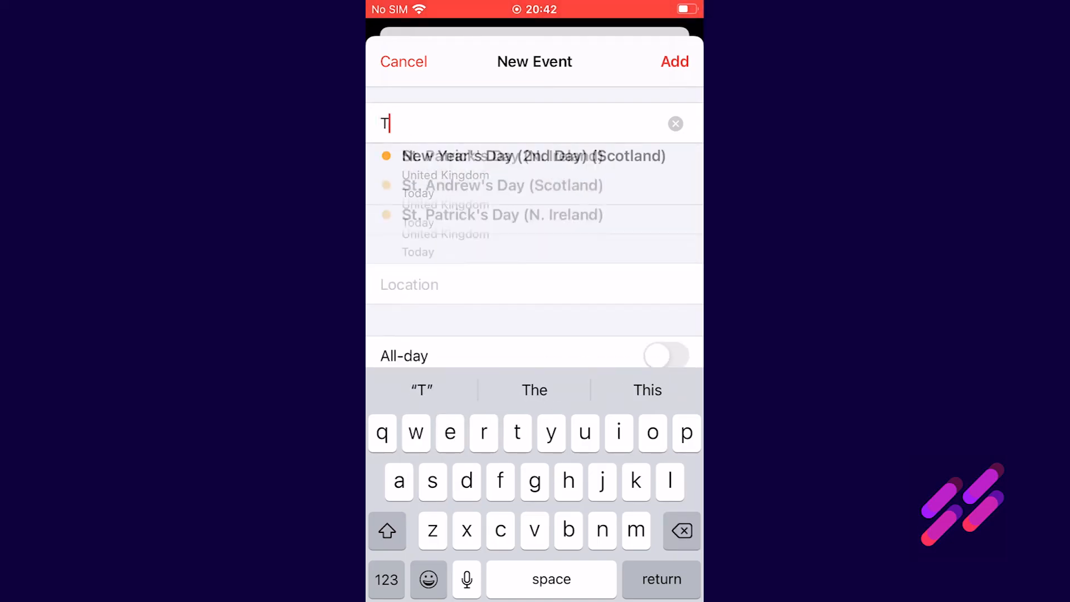
type("est")
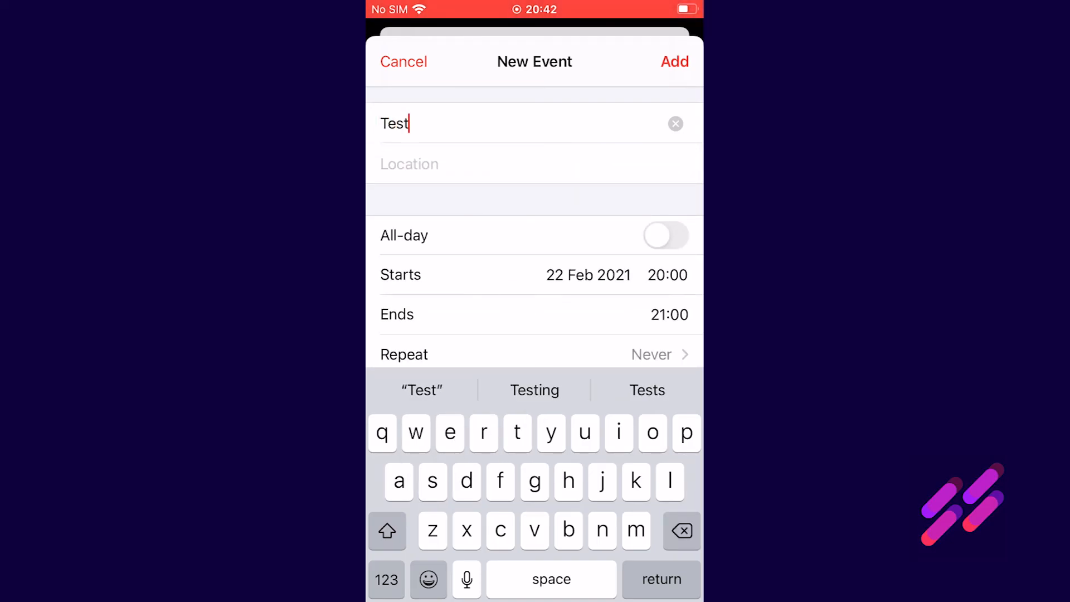
left_click(674, 61)
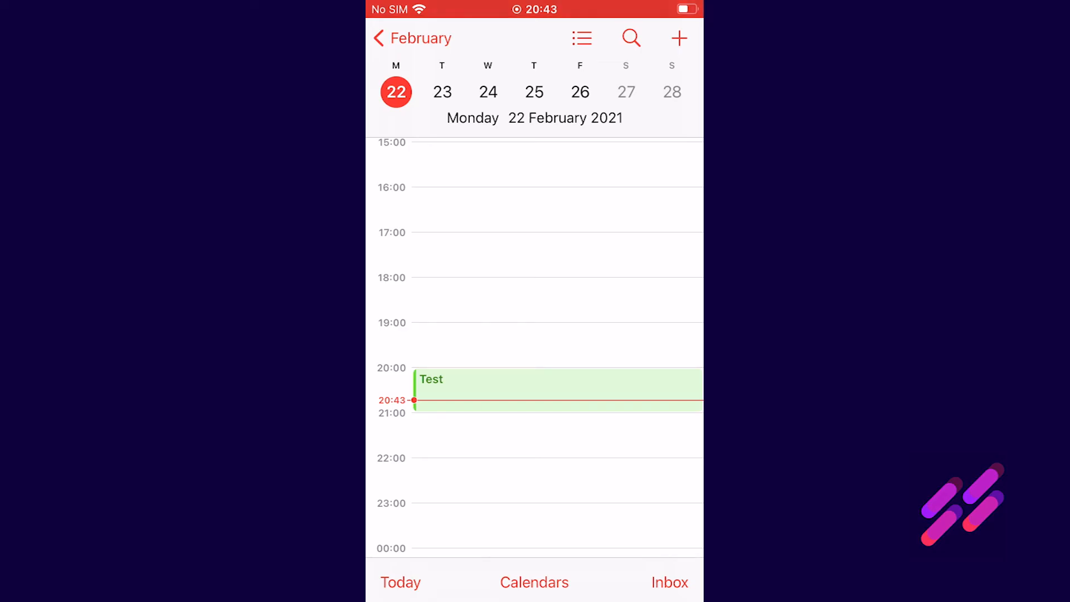
- Review the Calendars list to confirm the Office 365 Joe calendar, then dismiss it
left_click(534, 582)
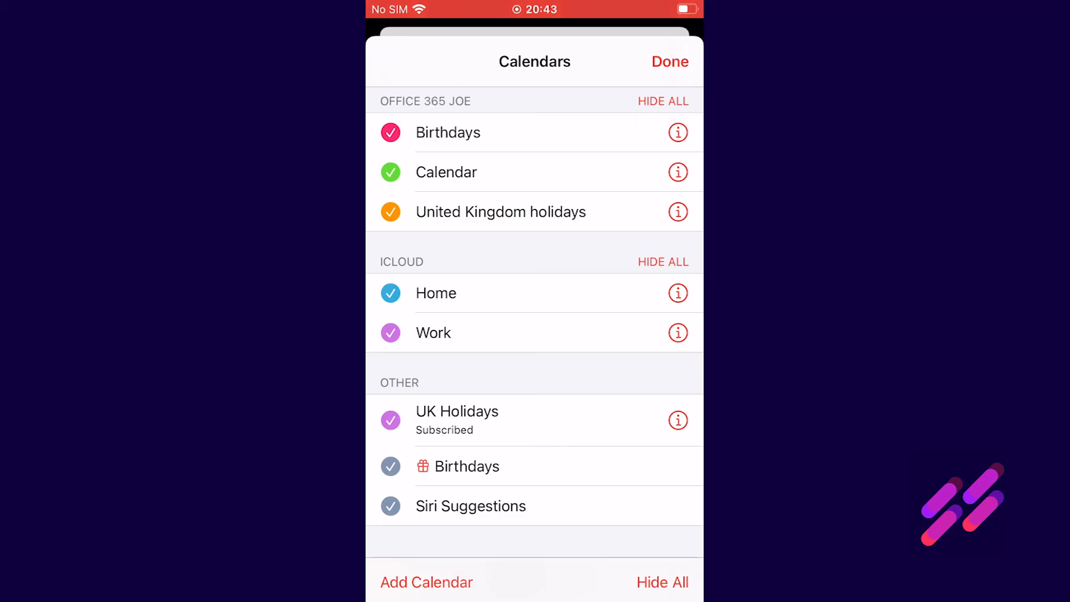
left_click(669, 62)
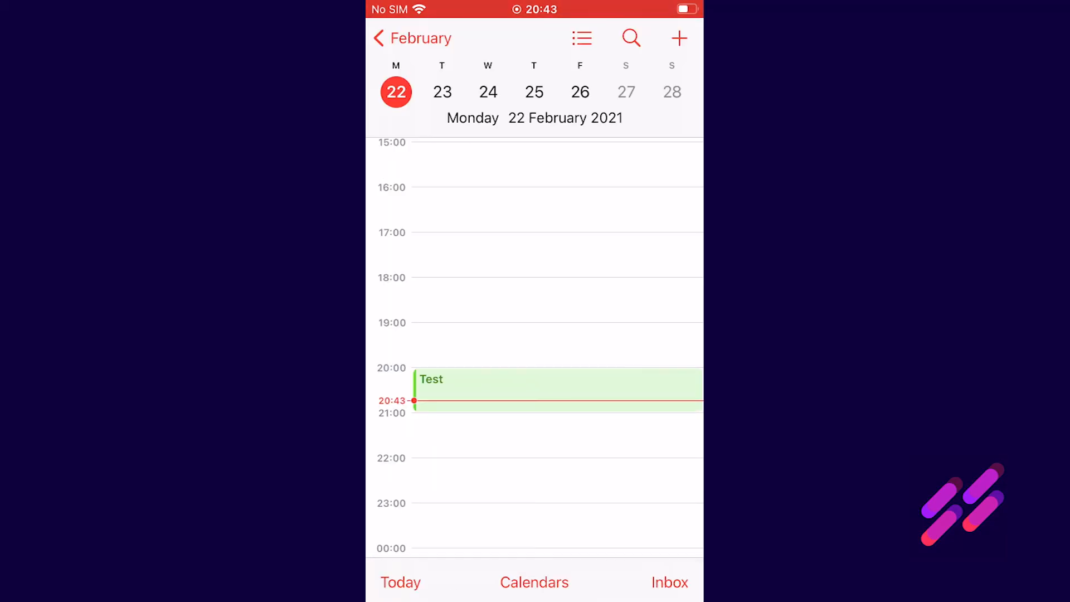